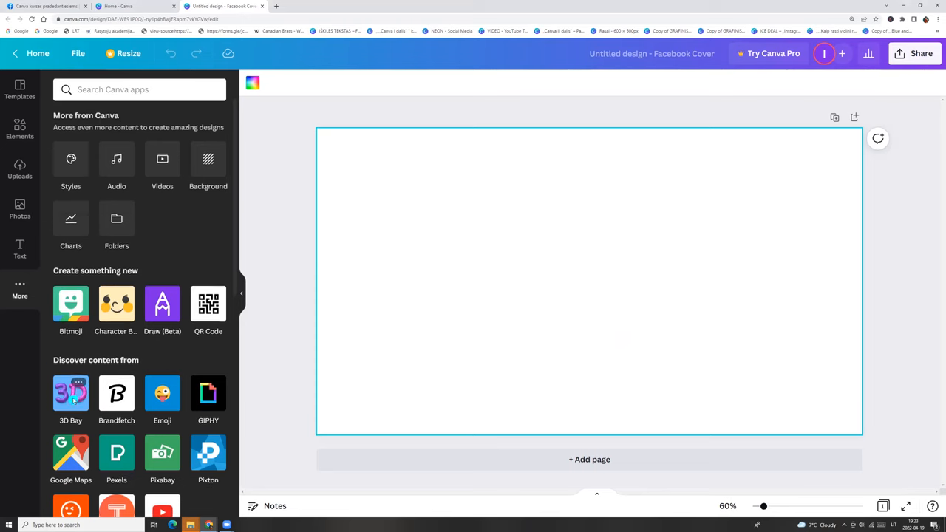
Open the 3D Bay app tile under Discover content from in the More panel.
{"action": "scroll", "scroll_direction": "down", "scroll_amount": 3}
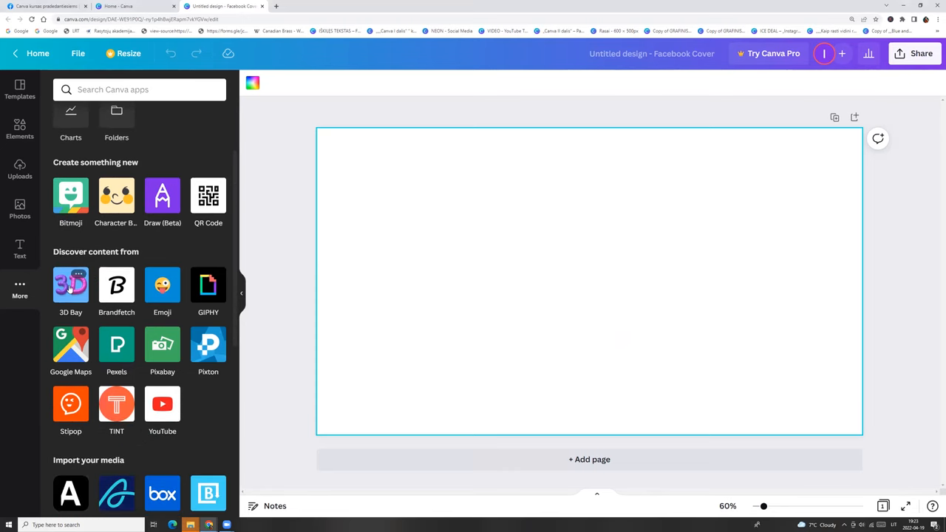
{"action": "left_click", "coordinate": [71, 288]}
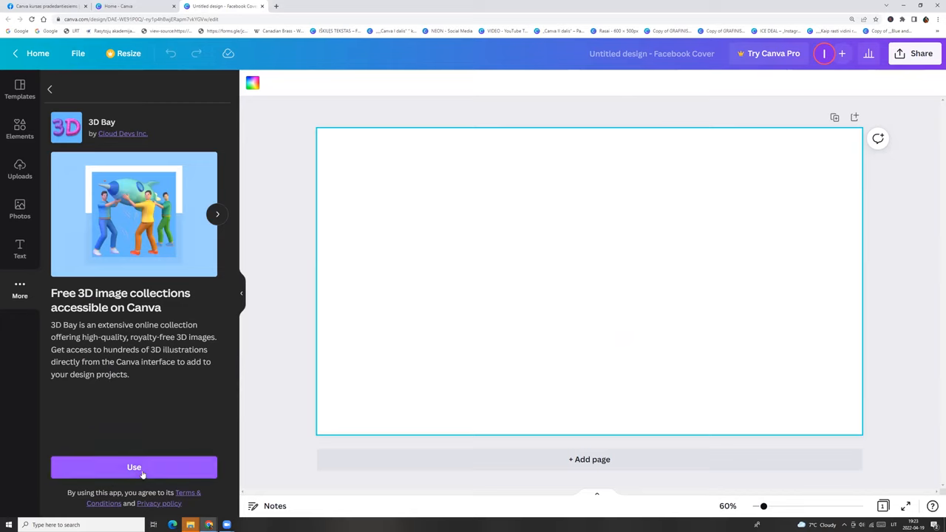
Launch 3D Bay and preview its Collections — a first collection, Objects and Appliances — ending on the sewing machine.
{"action": "left_click", "coordinate": [133, 467]}
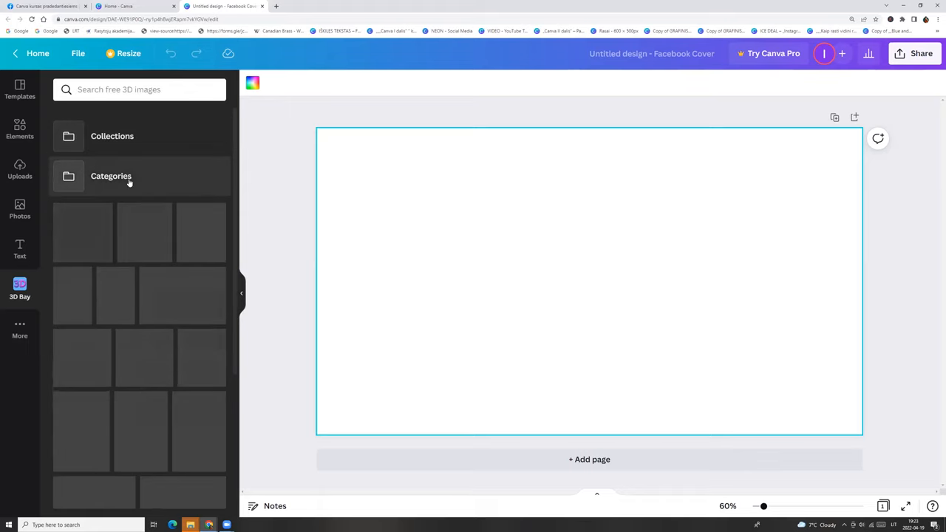
{"action": "left_click", "coordinate": [112, 135]}
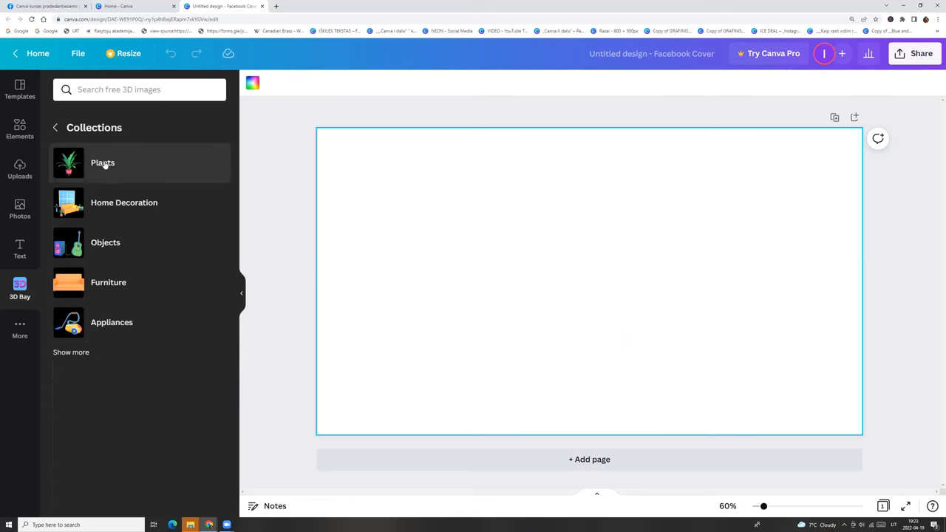
{"action": "left_click", "coordinate": [102, 163]}
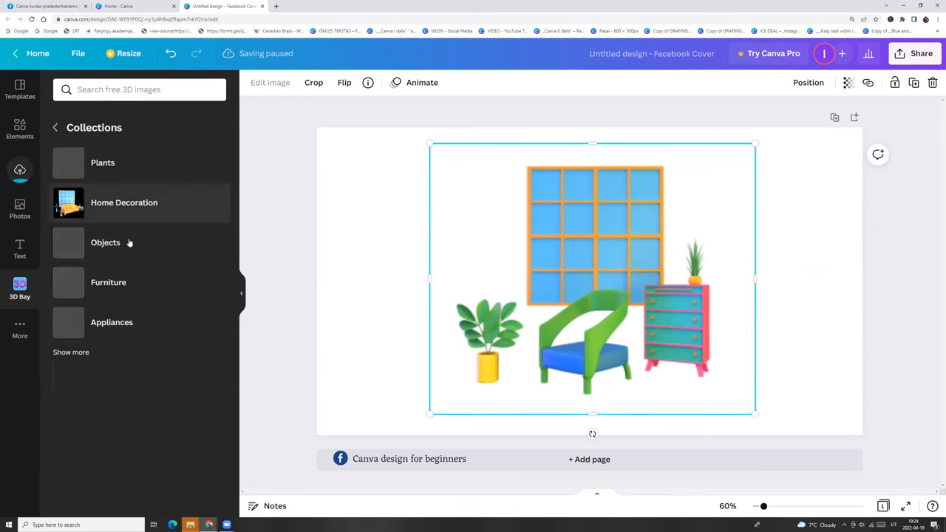
{"action": "left_click", "coordinate": [105, 242]}
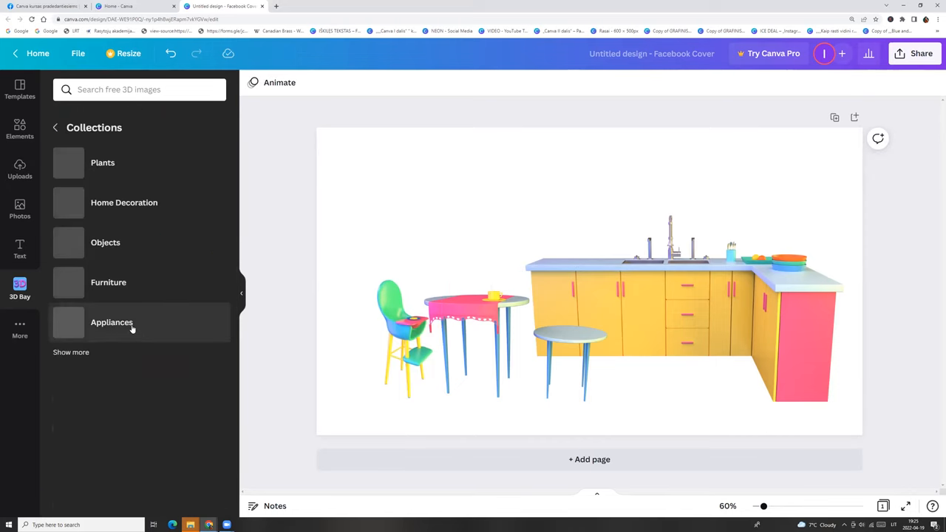
{"action": "left_click", "coordinate": [112, 322]}
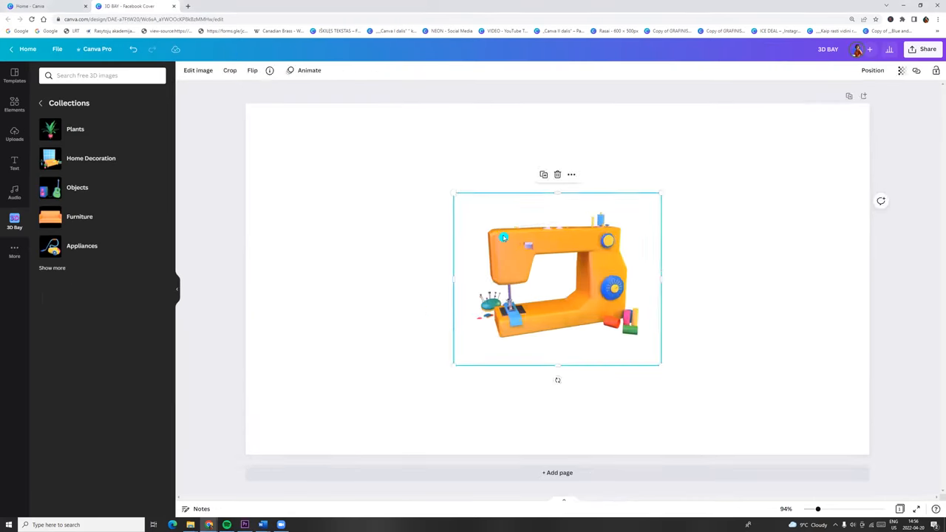
Expand the full collections list and place a Startup illustration, the selfie couple, on the canvas.
{"action": "left_click", "coordinate": [557, 175]}
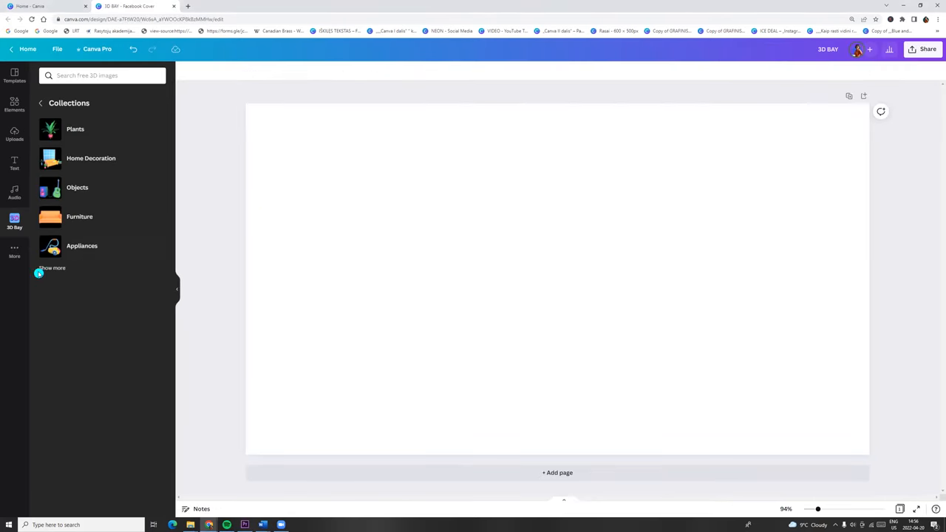
{"action": "left_click", "coordinate": [52, 268]}
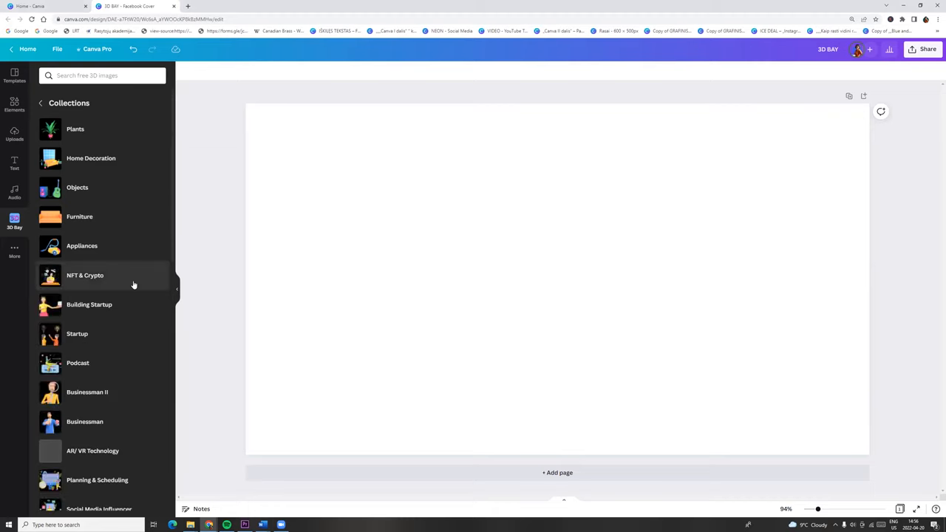
{"action": "left_click", "coordinate": [77, 334]}
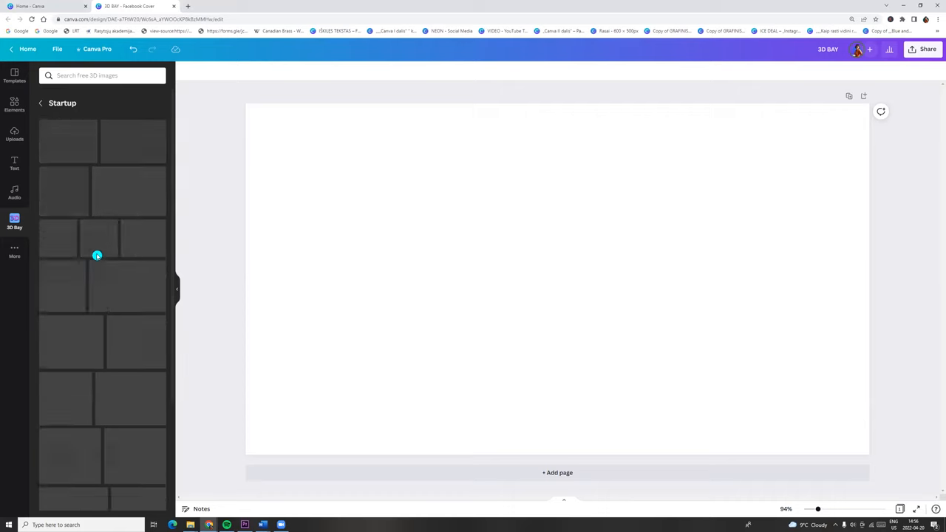
{"action": "left_click", "coordinate": [98, 255]}
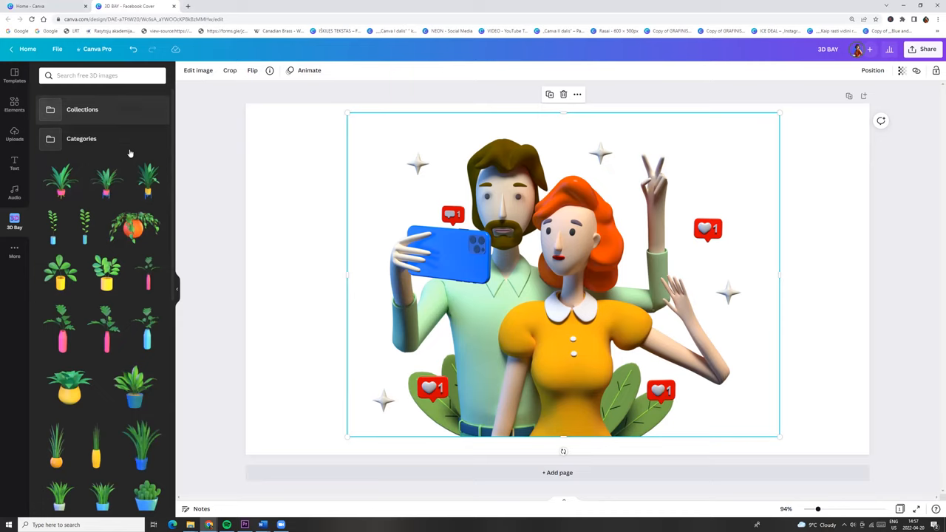
{"action": "mouse_move", "coordinate": [87, 141]}
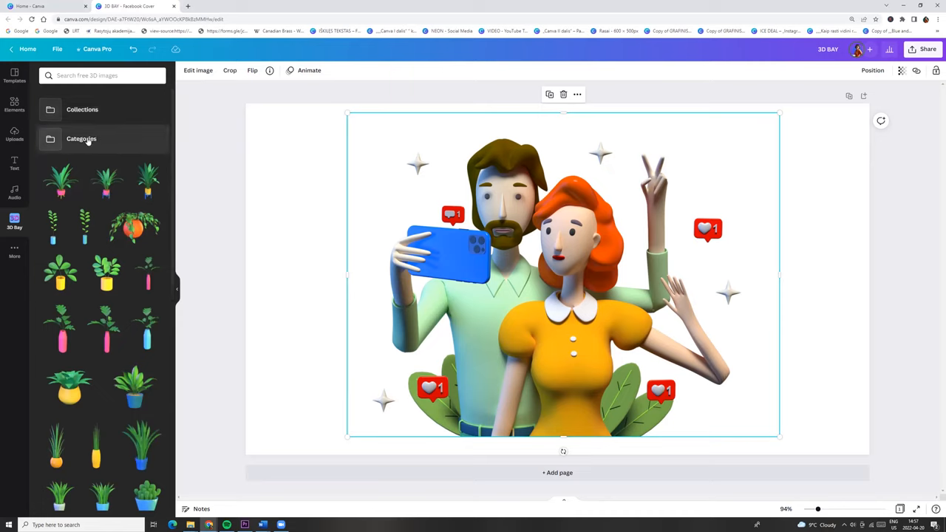
Browse the 3D Bay Categories, previewing Covid and Design / Development illustrations on the canvas.
{"action": "left_click", "coordinate": [81, 139]}
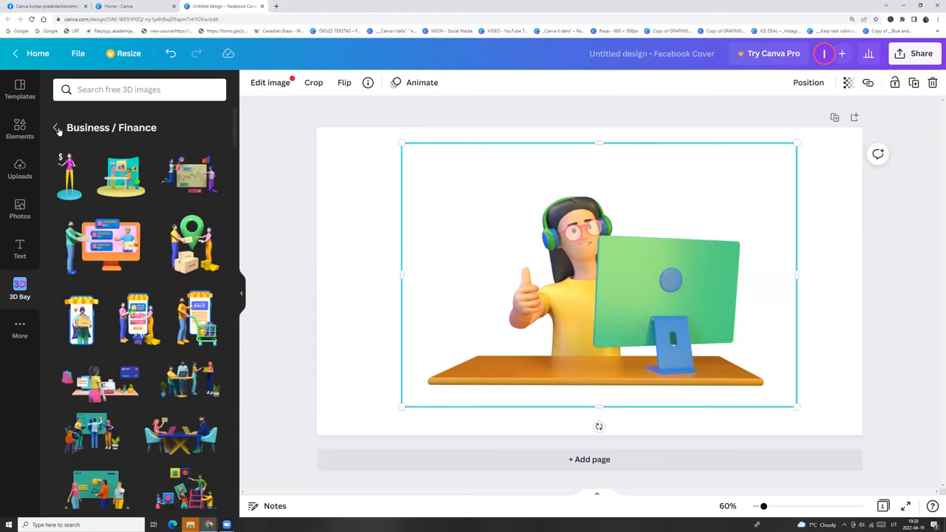
{"action": "left_click", "coordinate": [56, 127]}
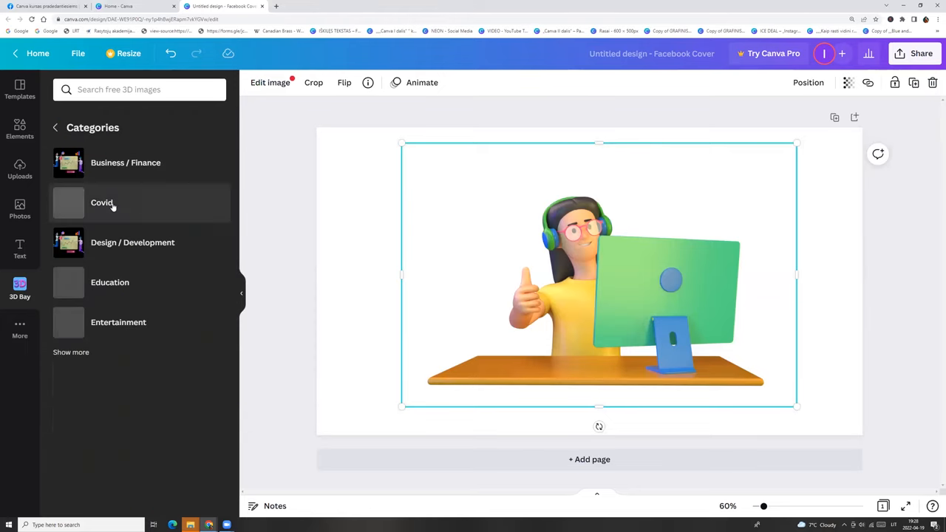
{"action": "left_click", "coordinate": [102, 202]}
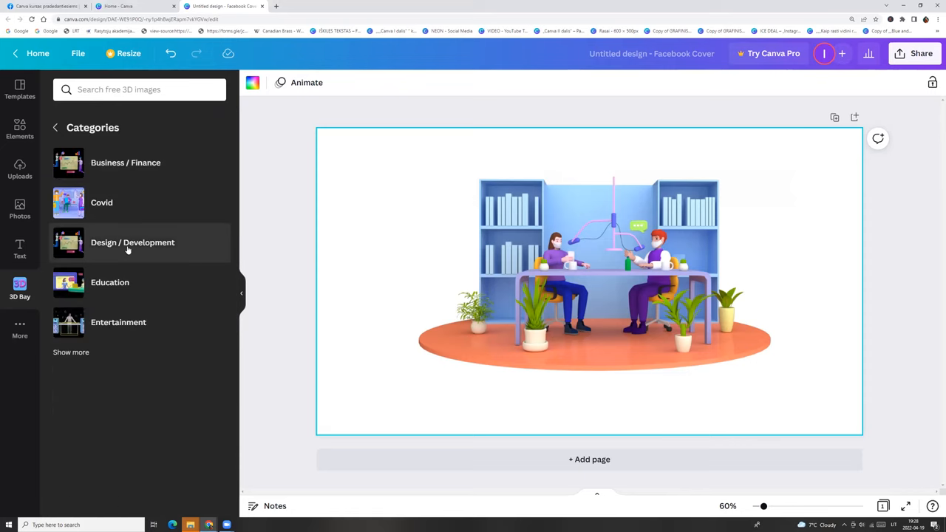
{"action": "left_click", "coordinate": [133, 242]}
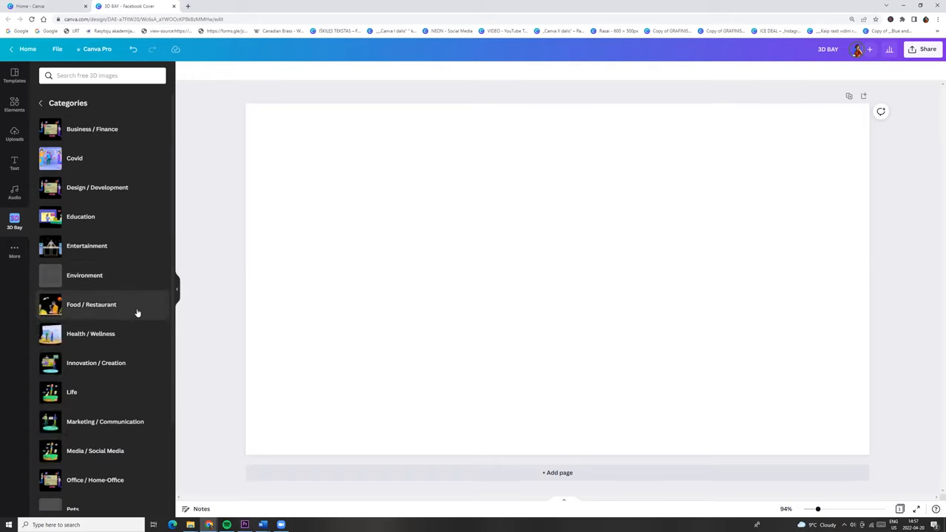
{"action": "mouse_move", "coordinate": [128, 328]}
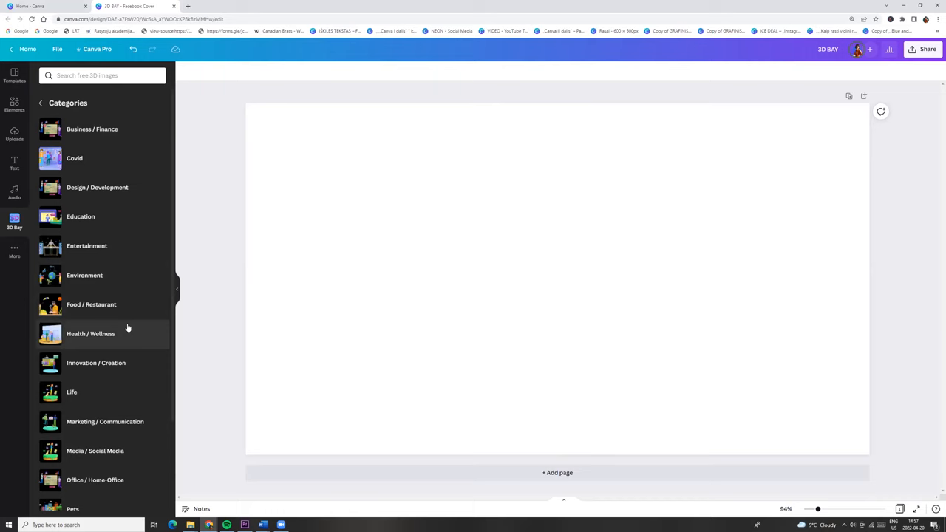
{"action": "mouse_move", "coordinate": [134, 260]}
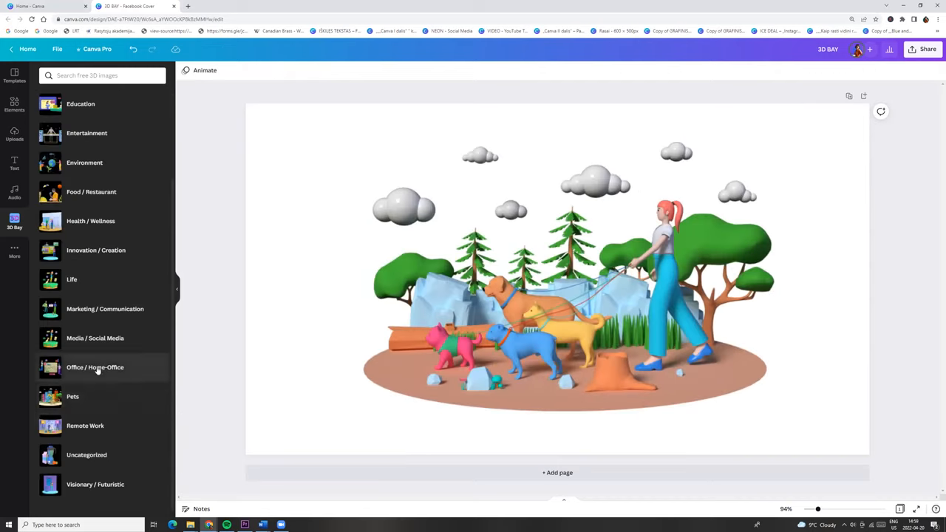
Preview the Office / Home Office dog-walking illustration, then open the Extensive Canva 2022 Master Course on Udemy.
{"action": "left_click", "coordinate": [94, 366]}
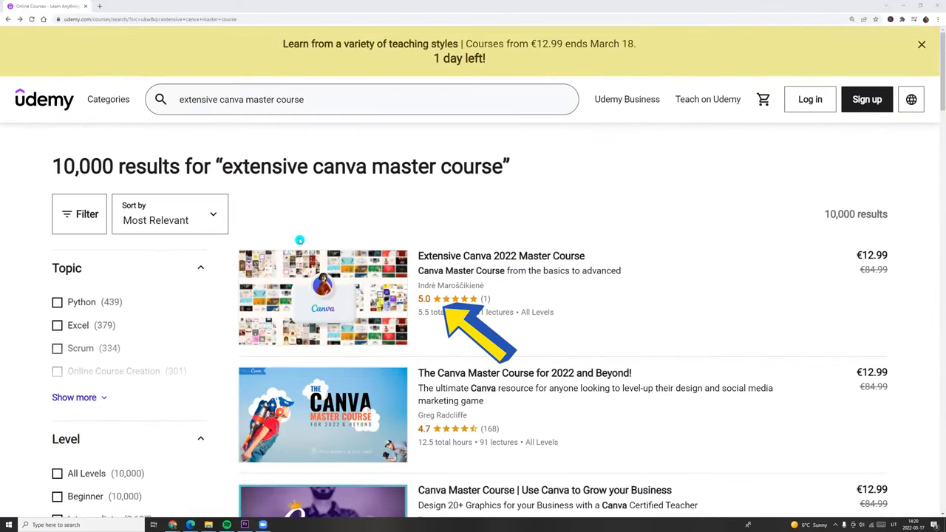
{"action": "left_click", "coordinate": [499, 256]}
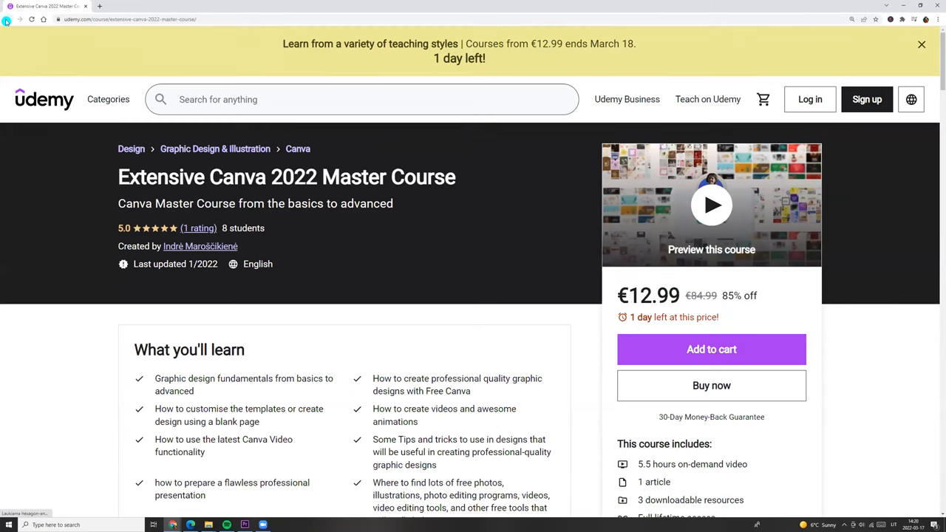